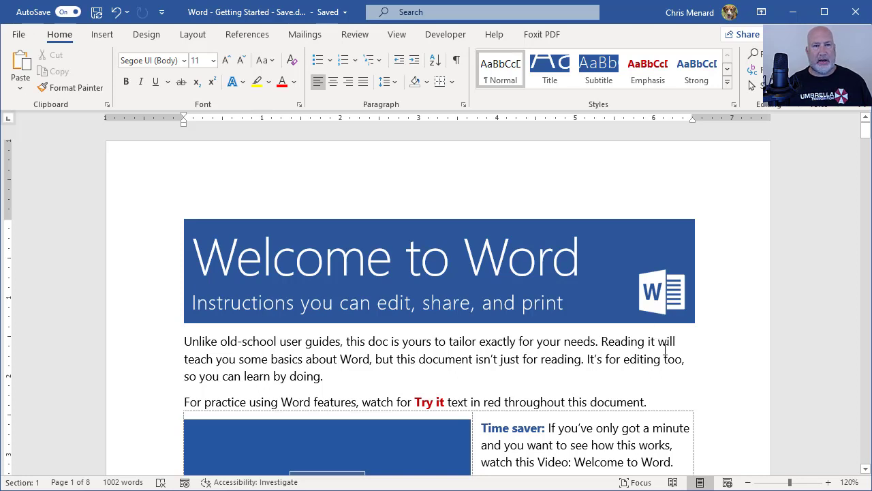
- Start the Icons library from Word's Insert ribbon
left_click(101, 34)
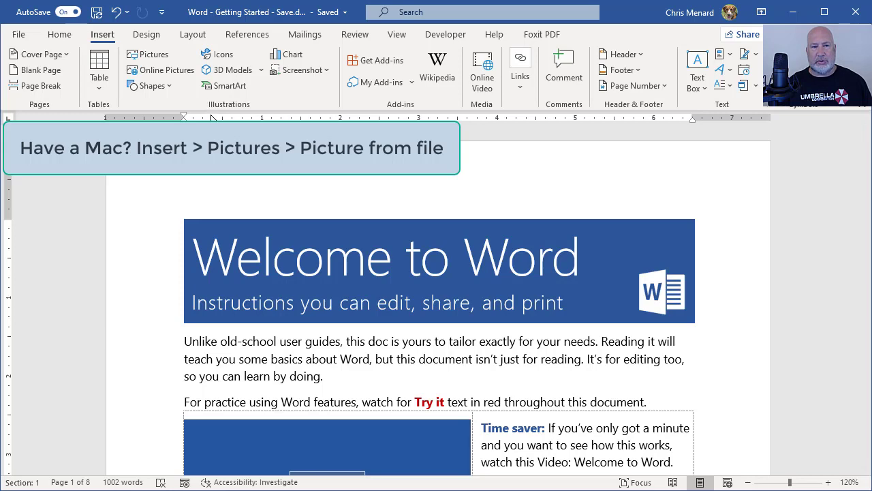
mouse_move(242, 111)
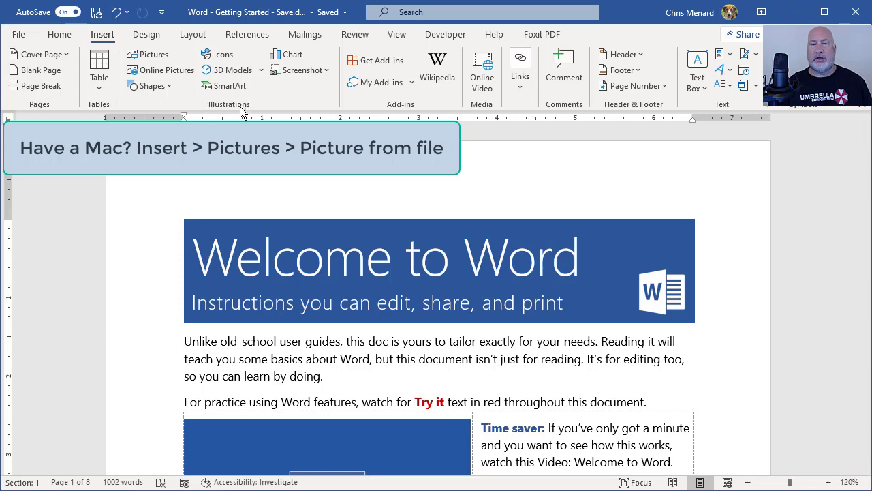
left_click(224, 55)
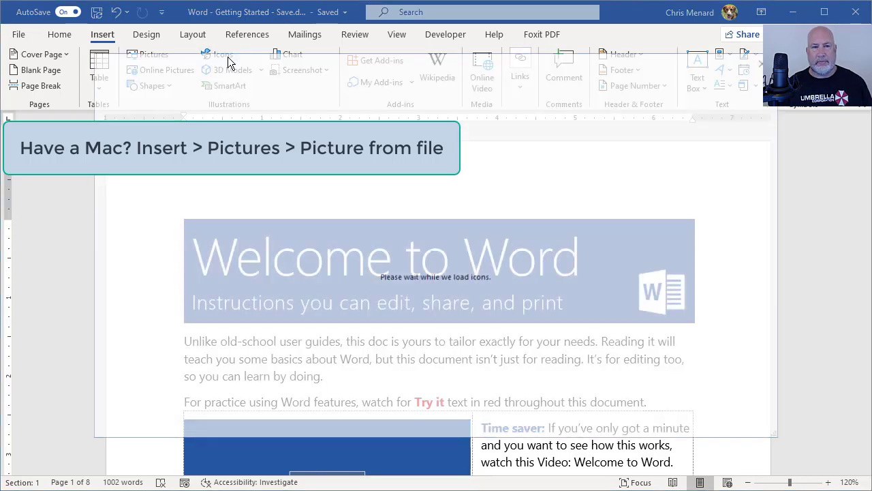
- Browse the Business and then Celebration icon categories without inserting anything
left_click(223, 55)
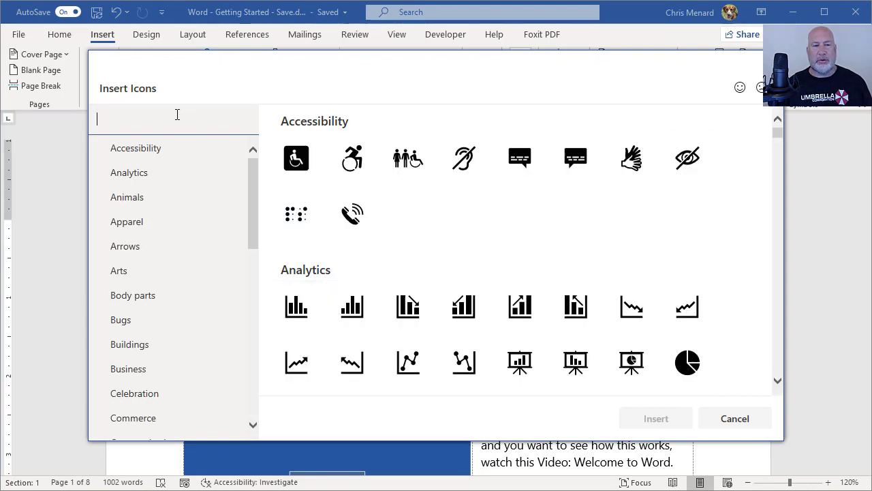
mouse_move(150, 118)
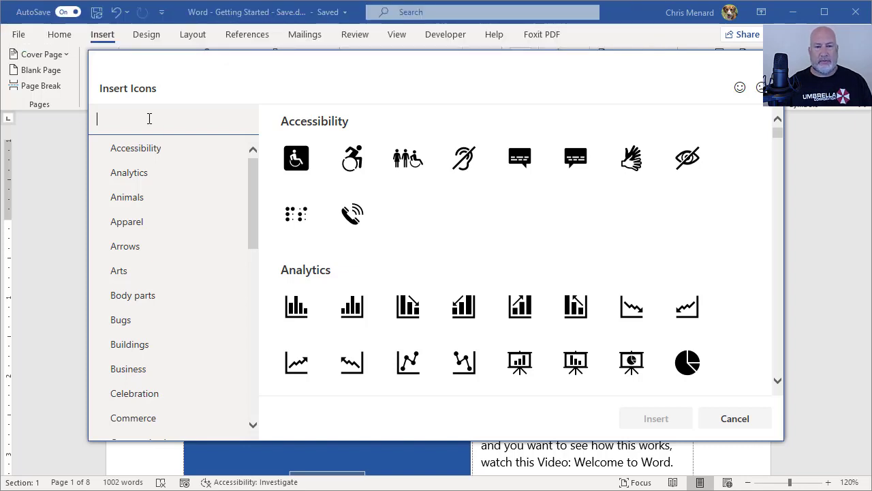
mouse_move(253, 221)
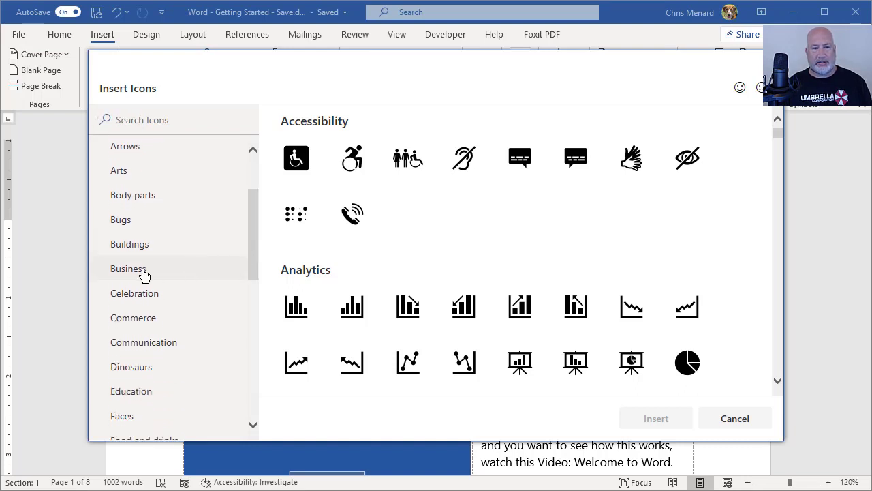
left_click(128, 269)
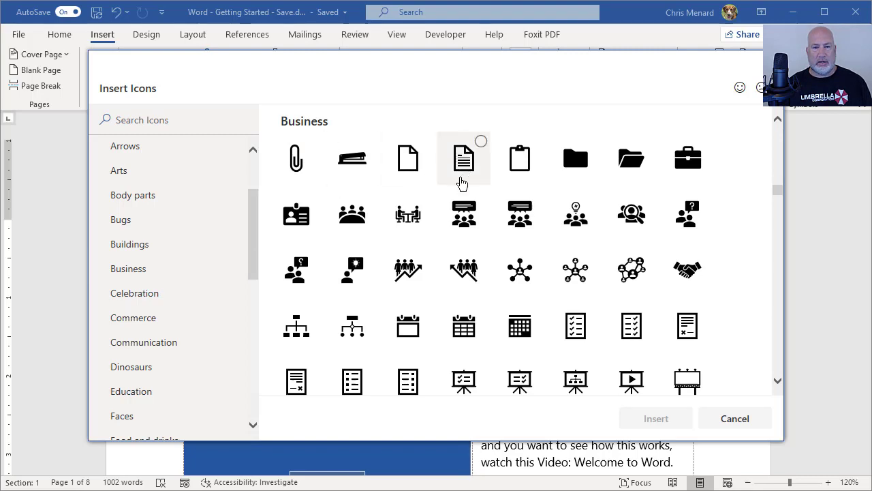
left_click(134, 293)
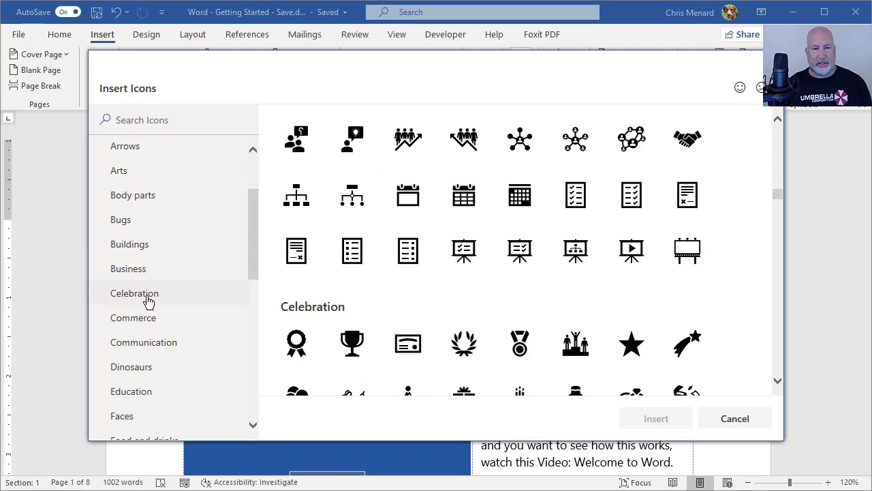
mouse_move(277, 307)
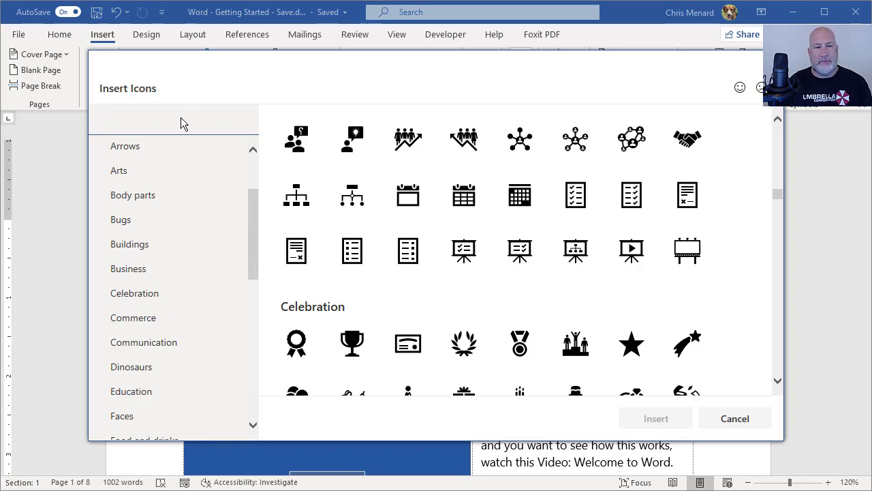
- Search 'people', then 'chart', and insert the bar chart with rising arrow
type("people")
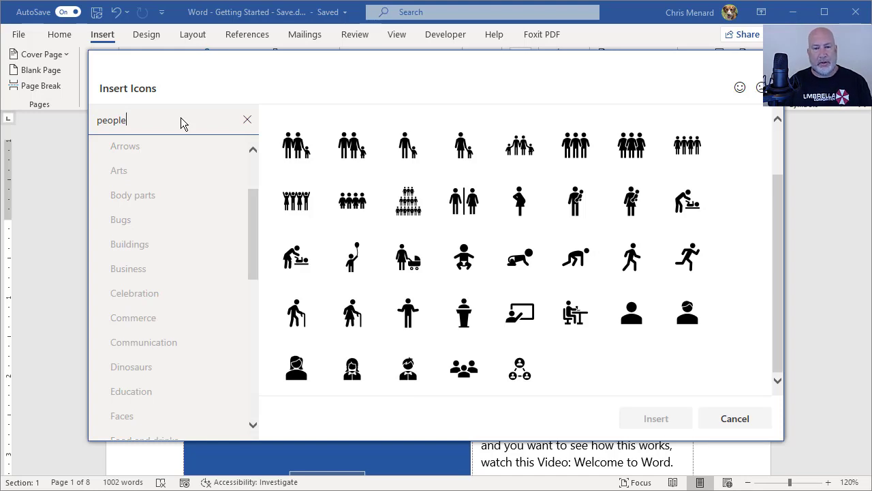
left_click(247, 120)
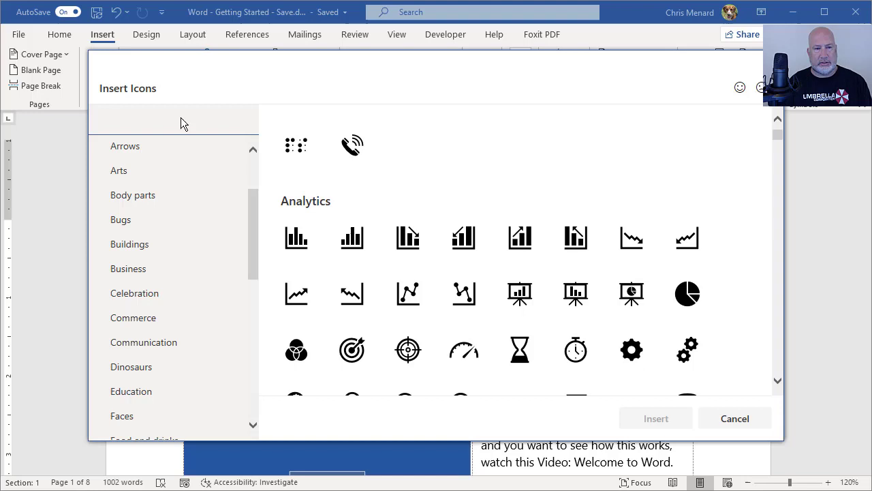
type("chart")
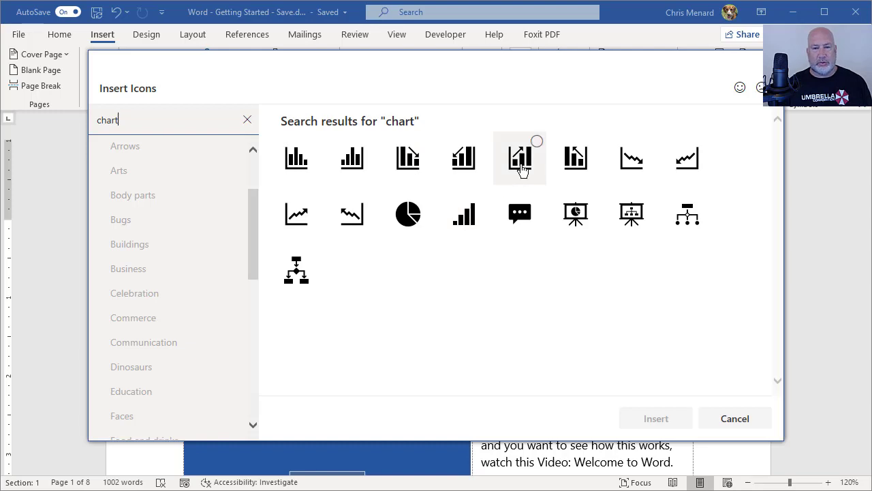
left_click(520, 158)
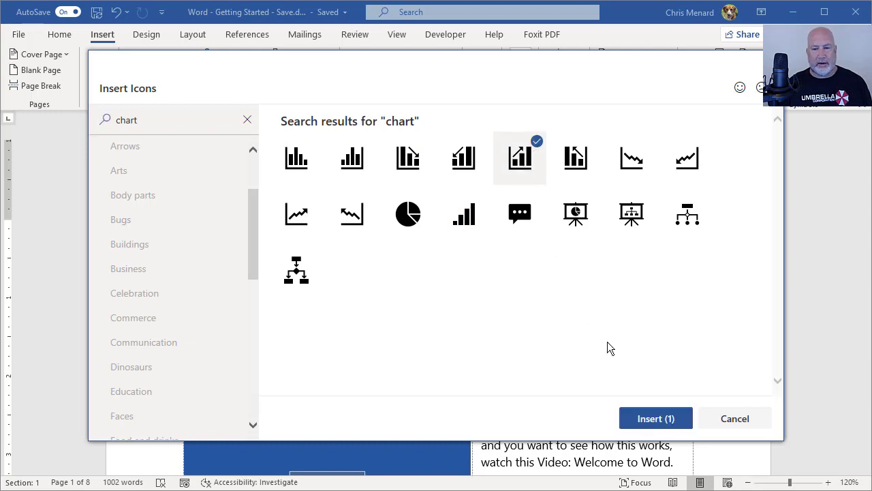
left_click(735, 417)
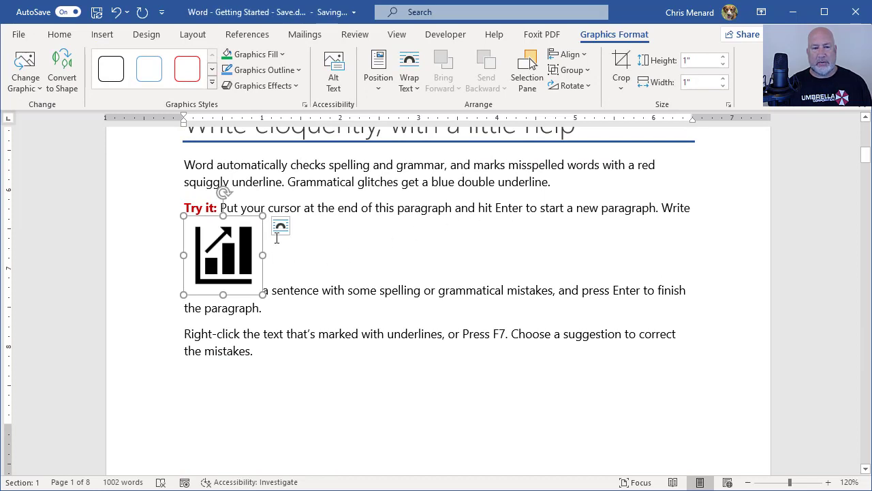
- Give the chart icon Square text wrapping and move it right of the Try it paragraph
left_click(281, 226)
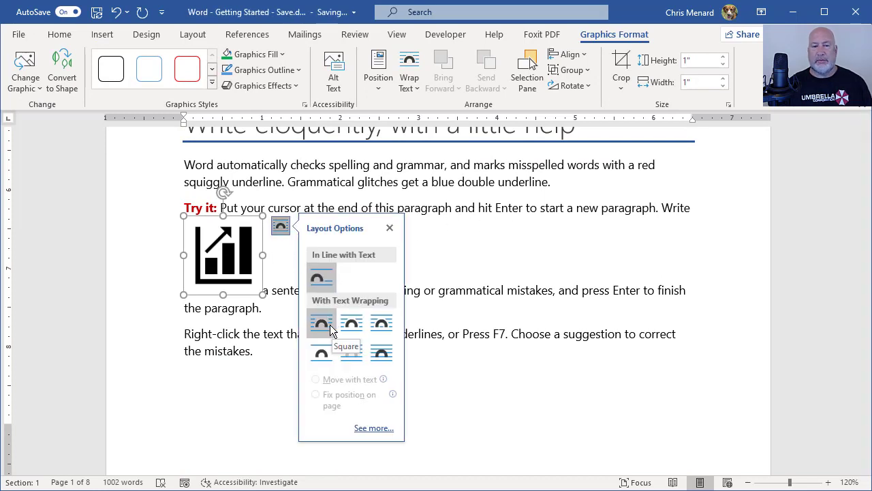
left_click(322, 323)
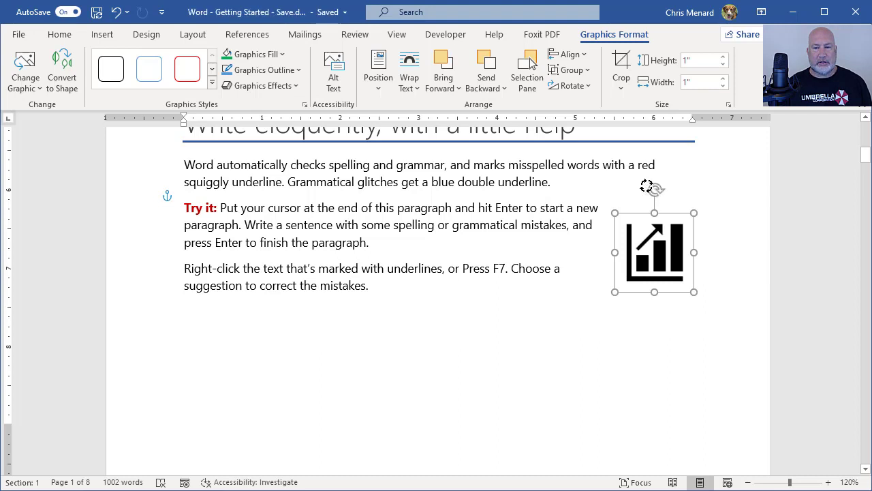
left_click_drag(654, 193, 635, 191)
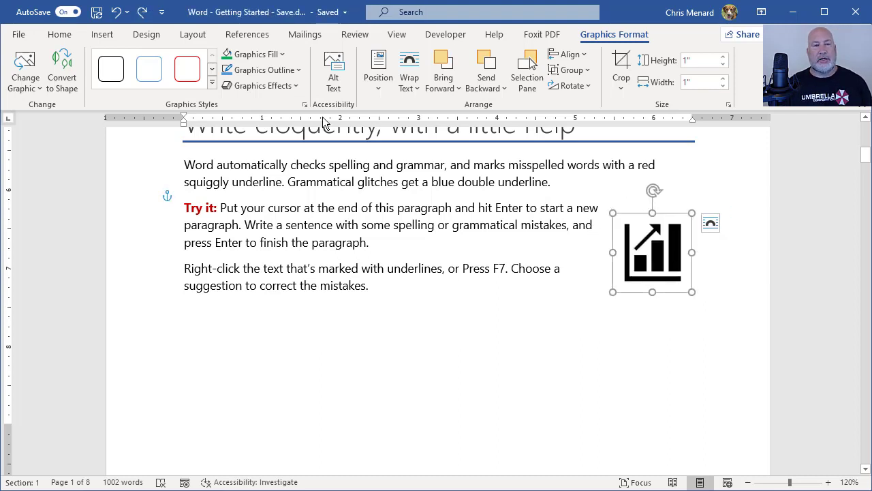
mouse_move(622, 226)
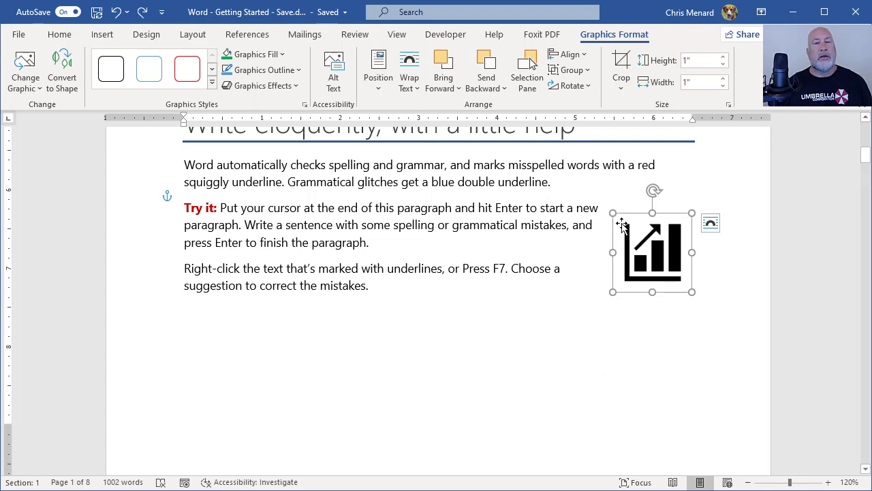
left_click(614, 34)
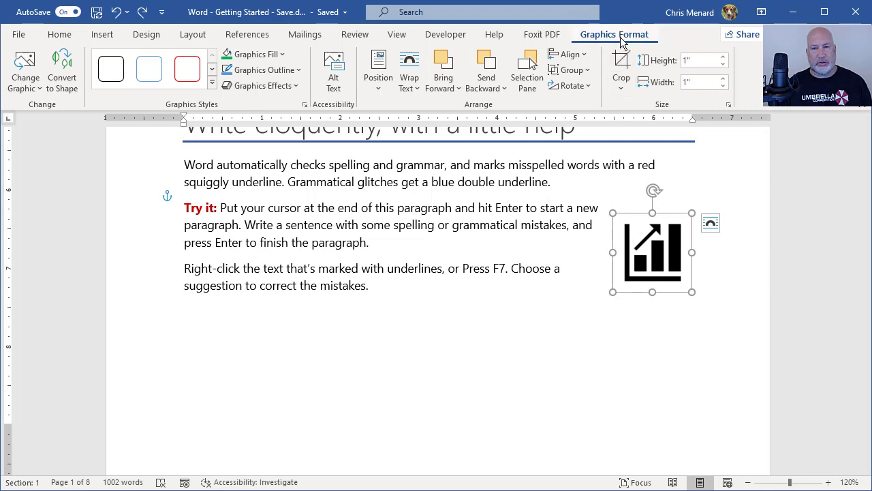
mouse_move(661, 248)
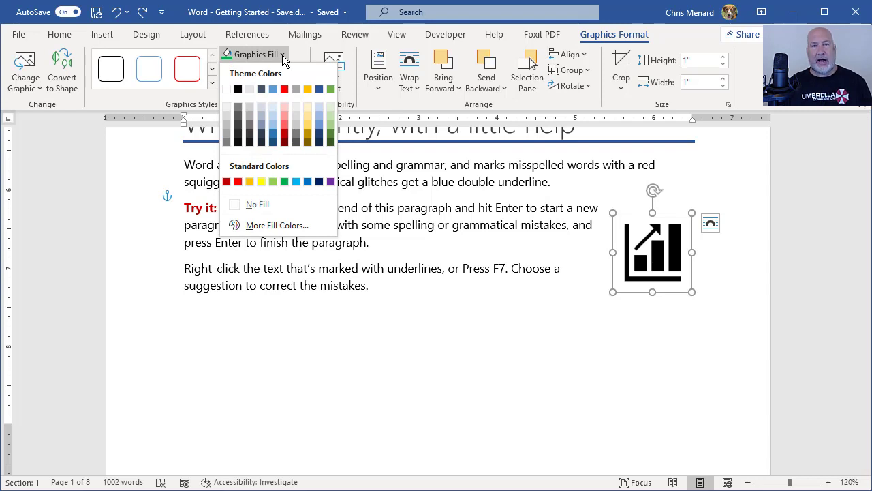
- Recolour the bar-chart icon with the green Graphics Fill colour
left_click(317, 181)
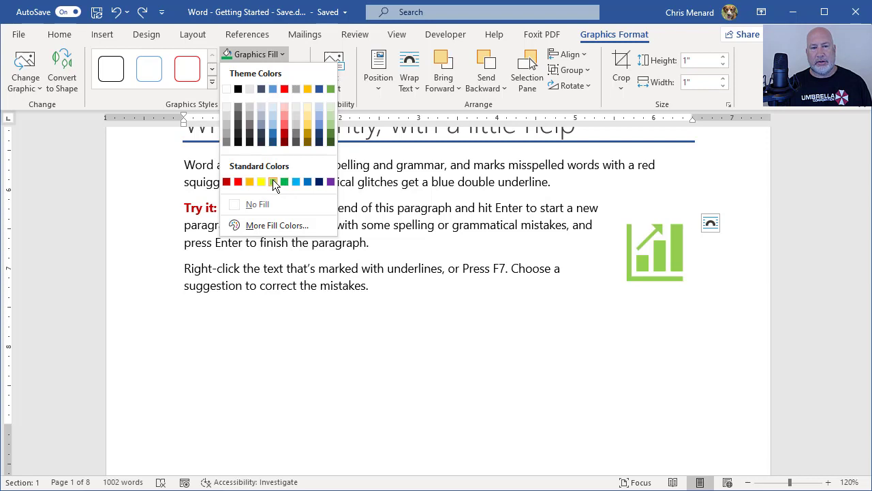
left_click(250, 182)
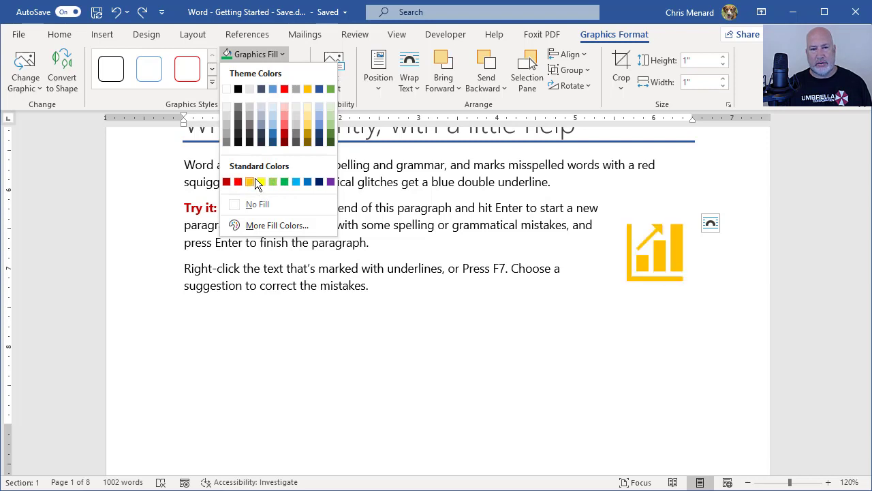
left_click(262, 181)
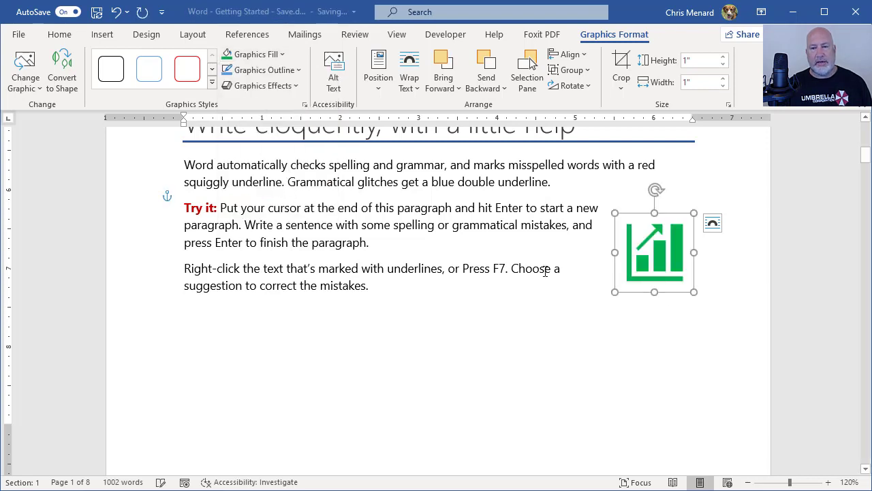
mouse_move(614, 292)
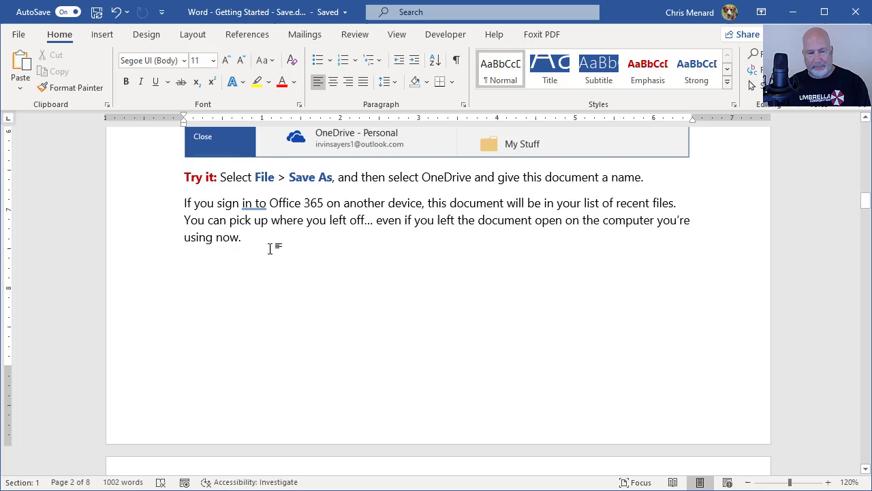
- Search icons for 'people' and insert the man, woman, group and runner icons
left_click(102, 34)
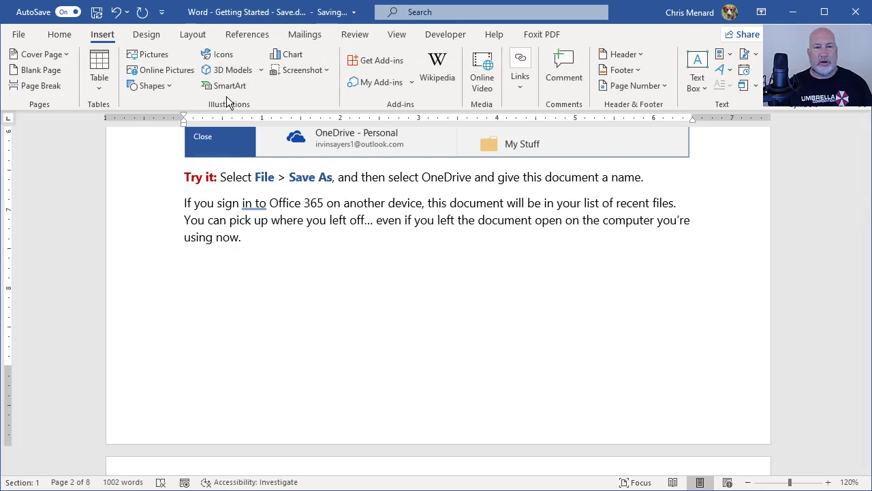
left_click(208, 55)
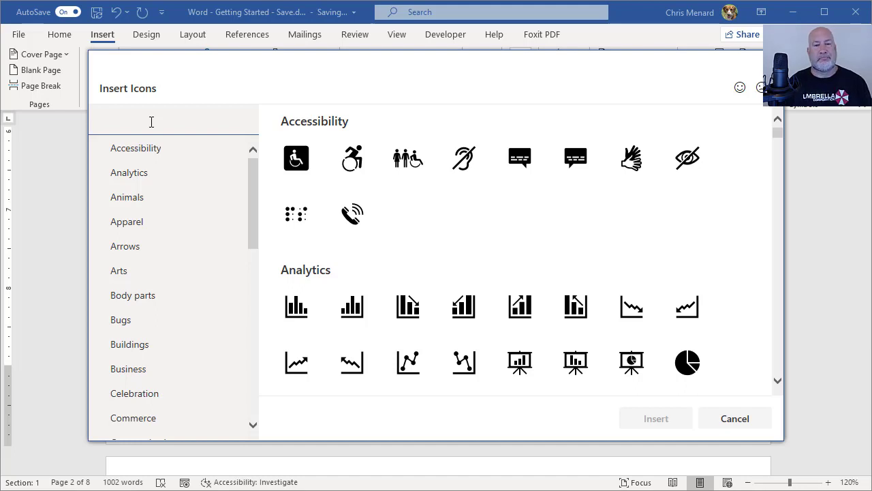
type("business")
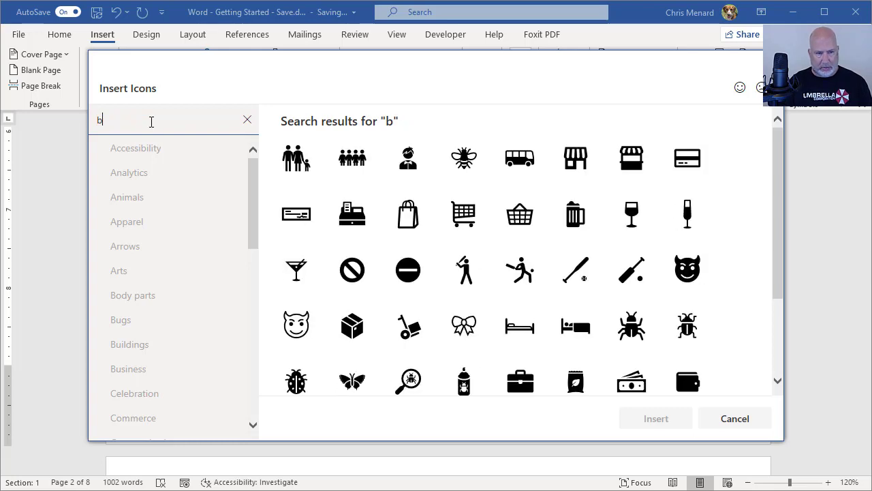
type("people")
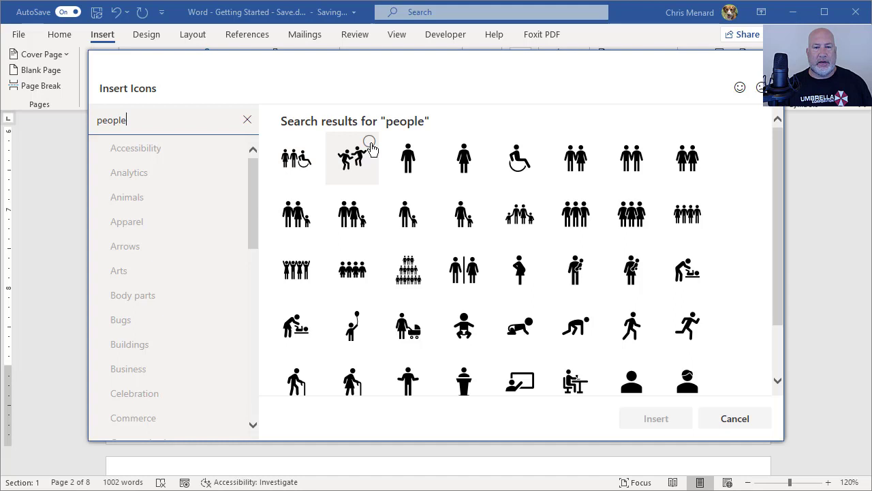
left_click(408, 158)
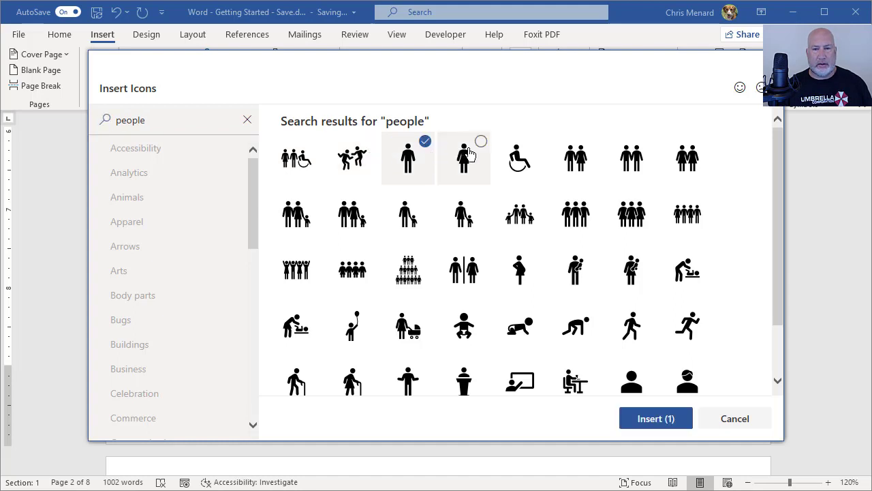
left_click(464, 158)
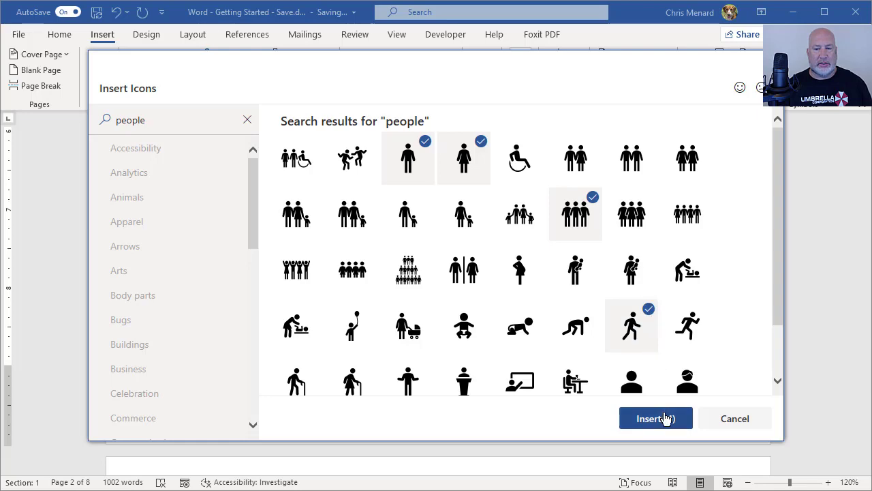
left_click(655, 417)
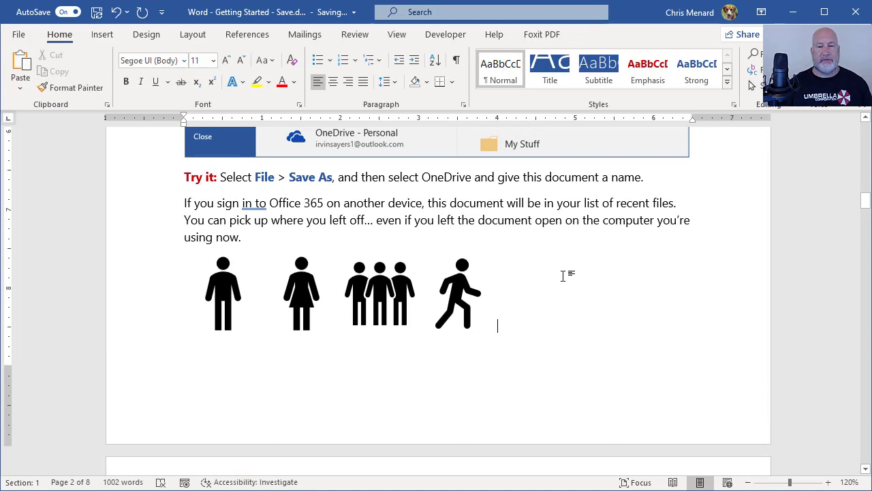
- Drag the running figure icon rightward, away from the other three people icons
left_click(458, 293)
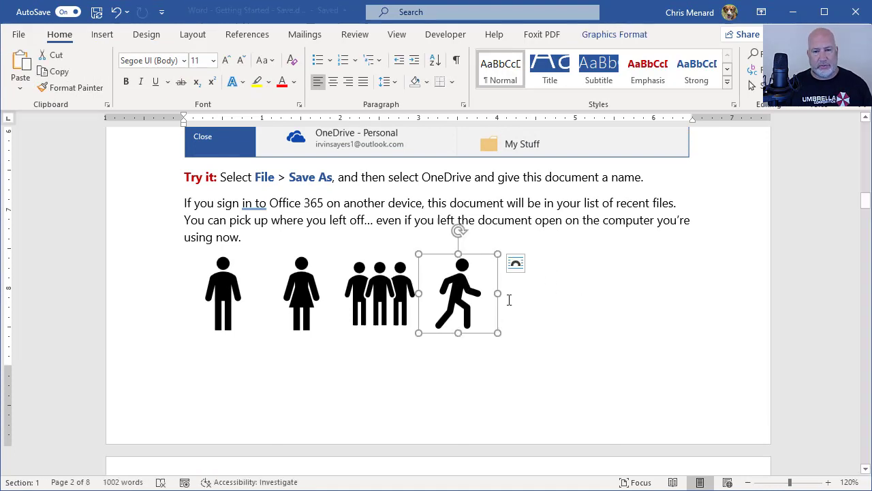
left_click(516, 263)
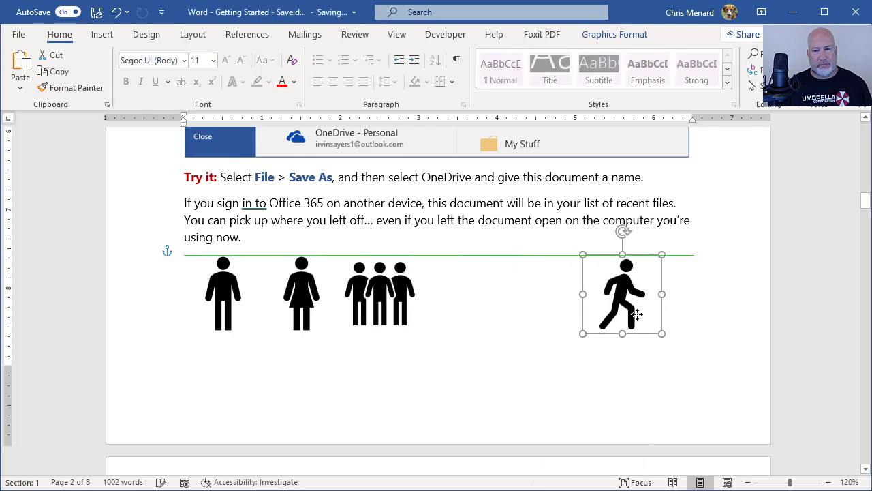
left_click_drag(622, 295, 639, 295)
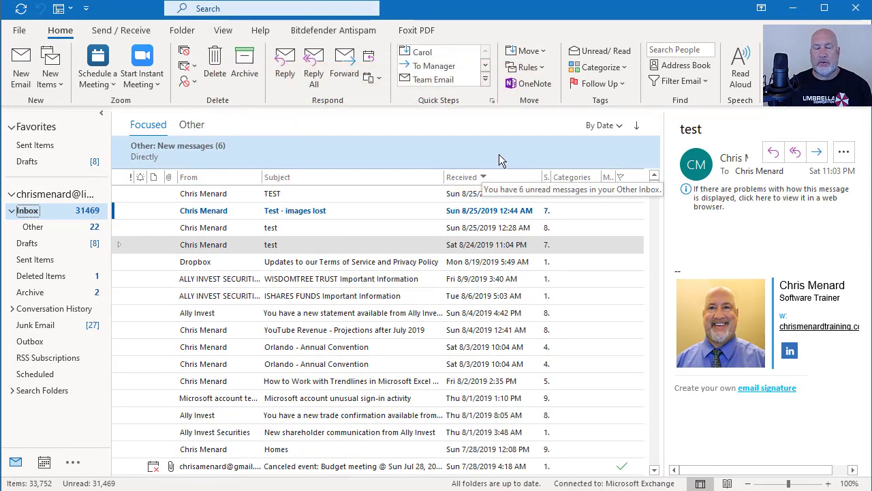
mouse_move(512, 147)
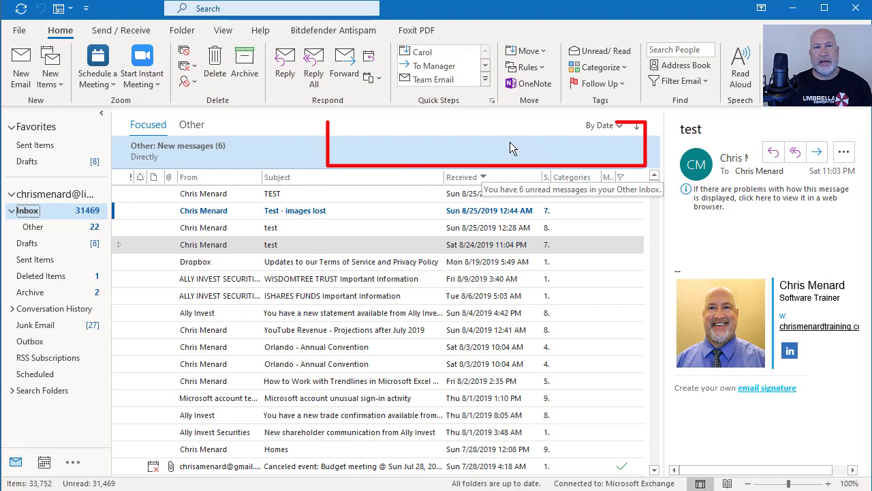
mouse_move(483, 156)
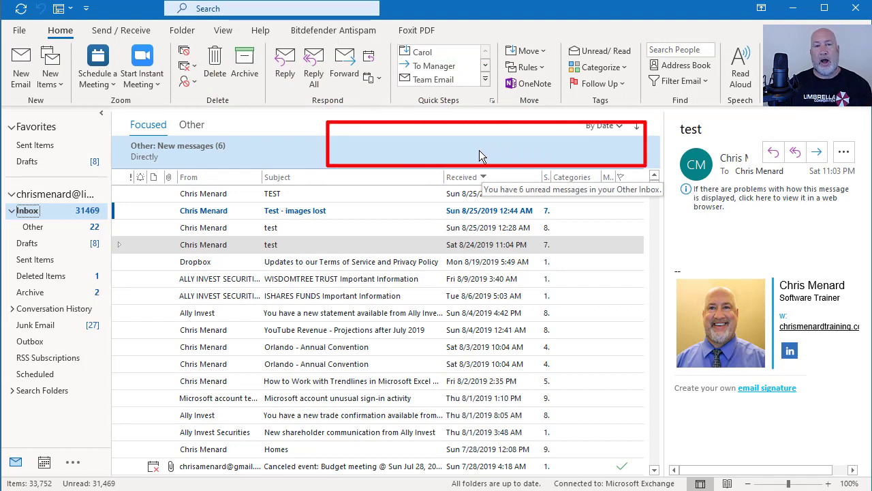
mouse_move(516, 158)
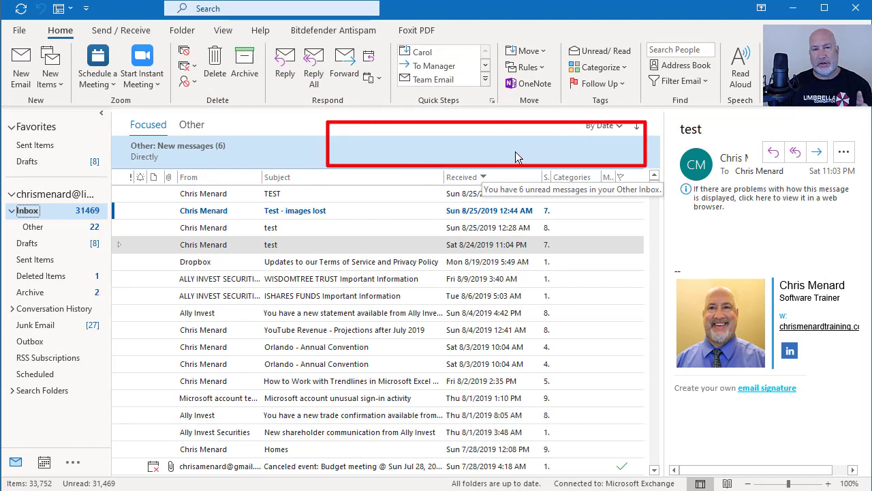
mouse_move(534, 162)
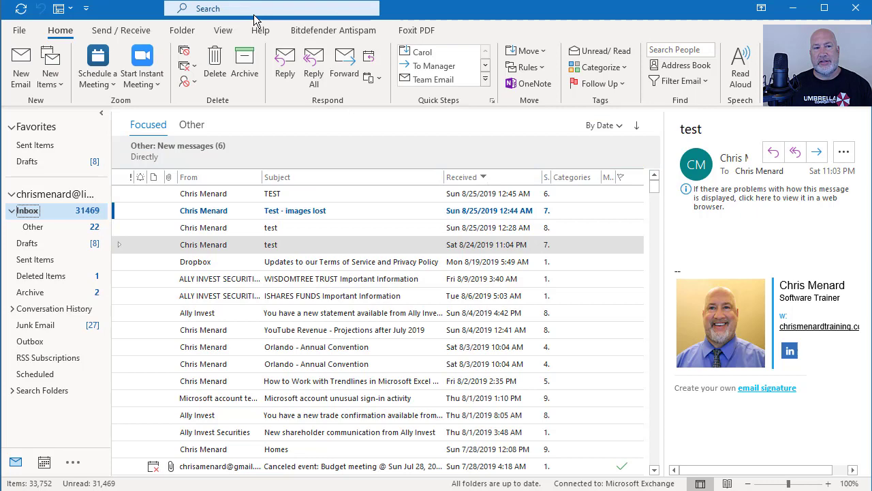
- Filter the Outlook mailbox search to messages that have attachments
left_click(272, 8)
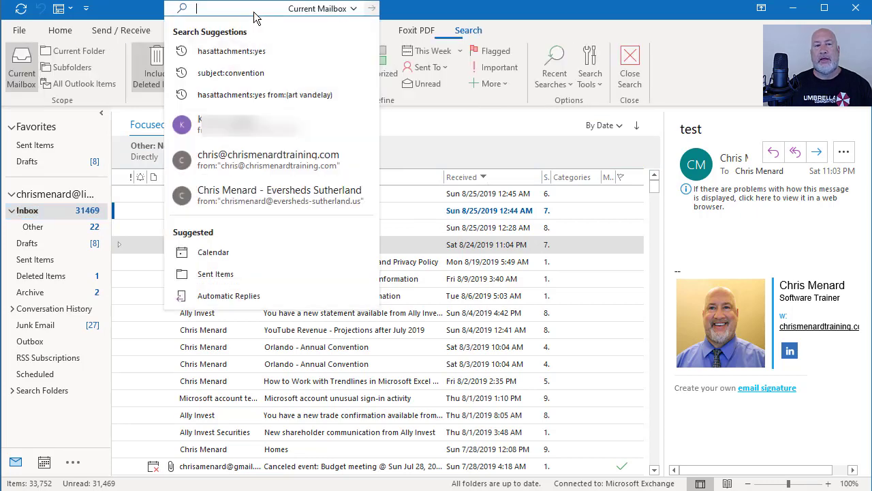
left_click(350, 8)
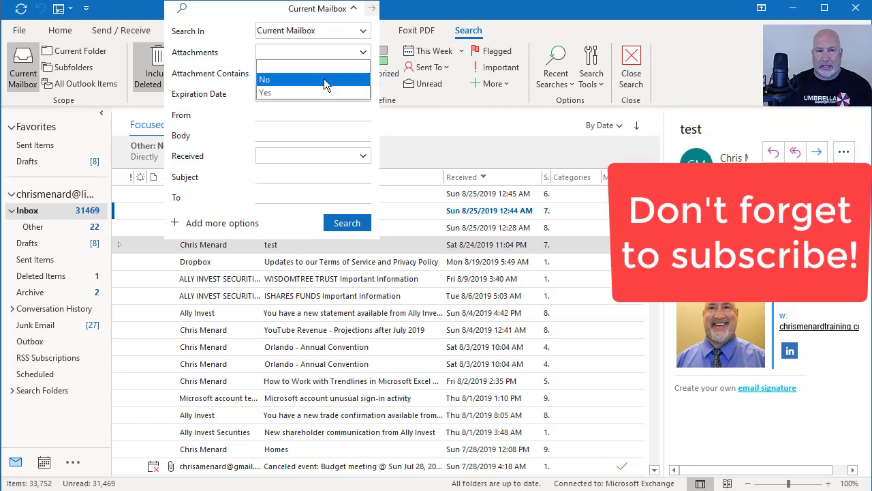
left_click(264, 93)
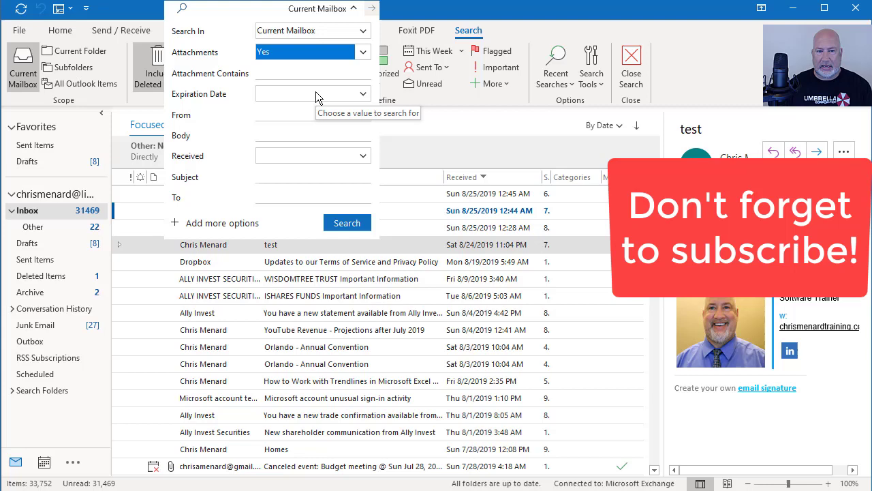
left_click(346, 223)
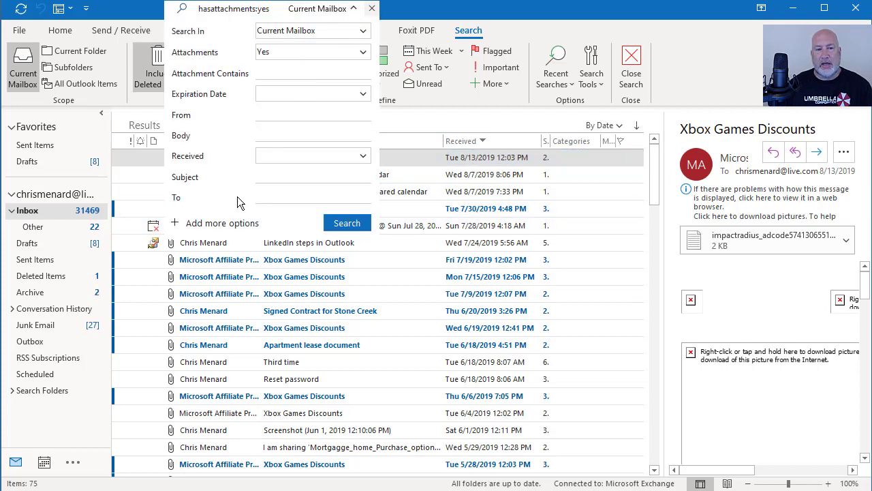
mouse_move(246, 226)
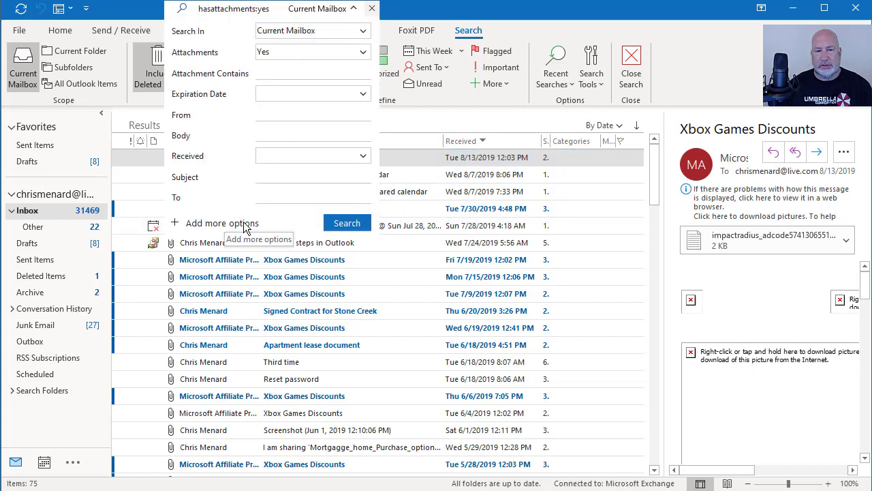